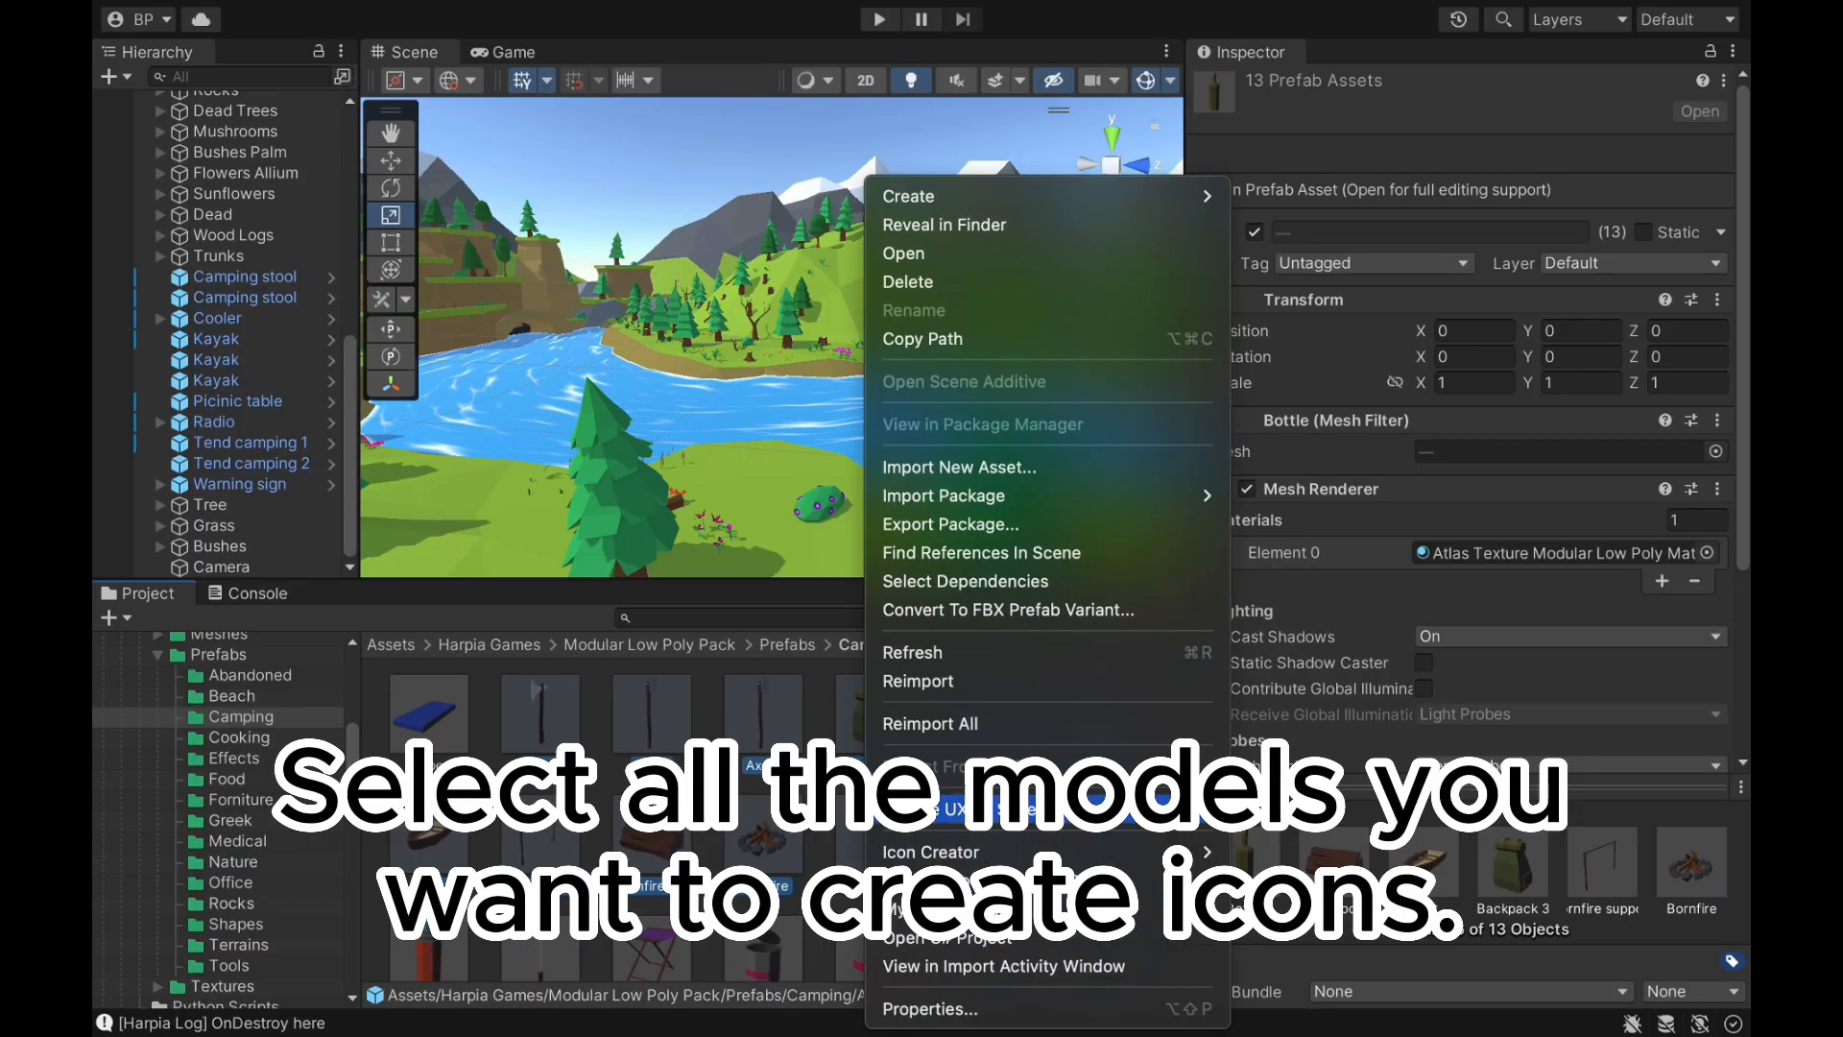
{"action": "mouse_move", "coordinate": [929, 850]}
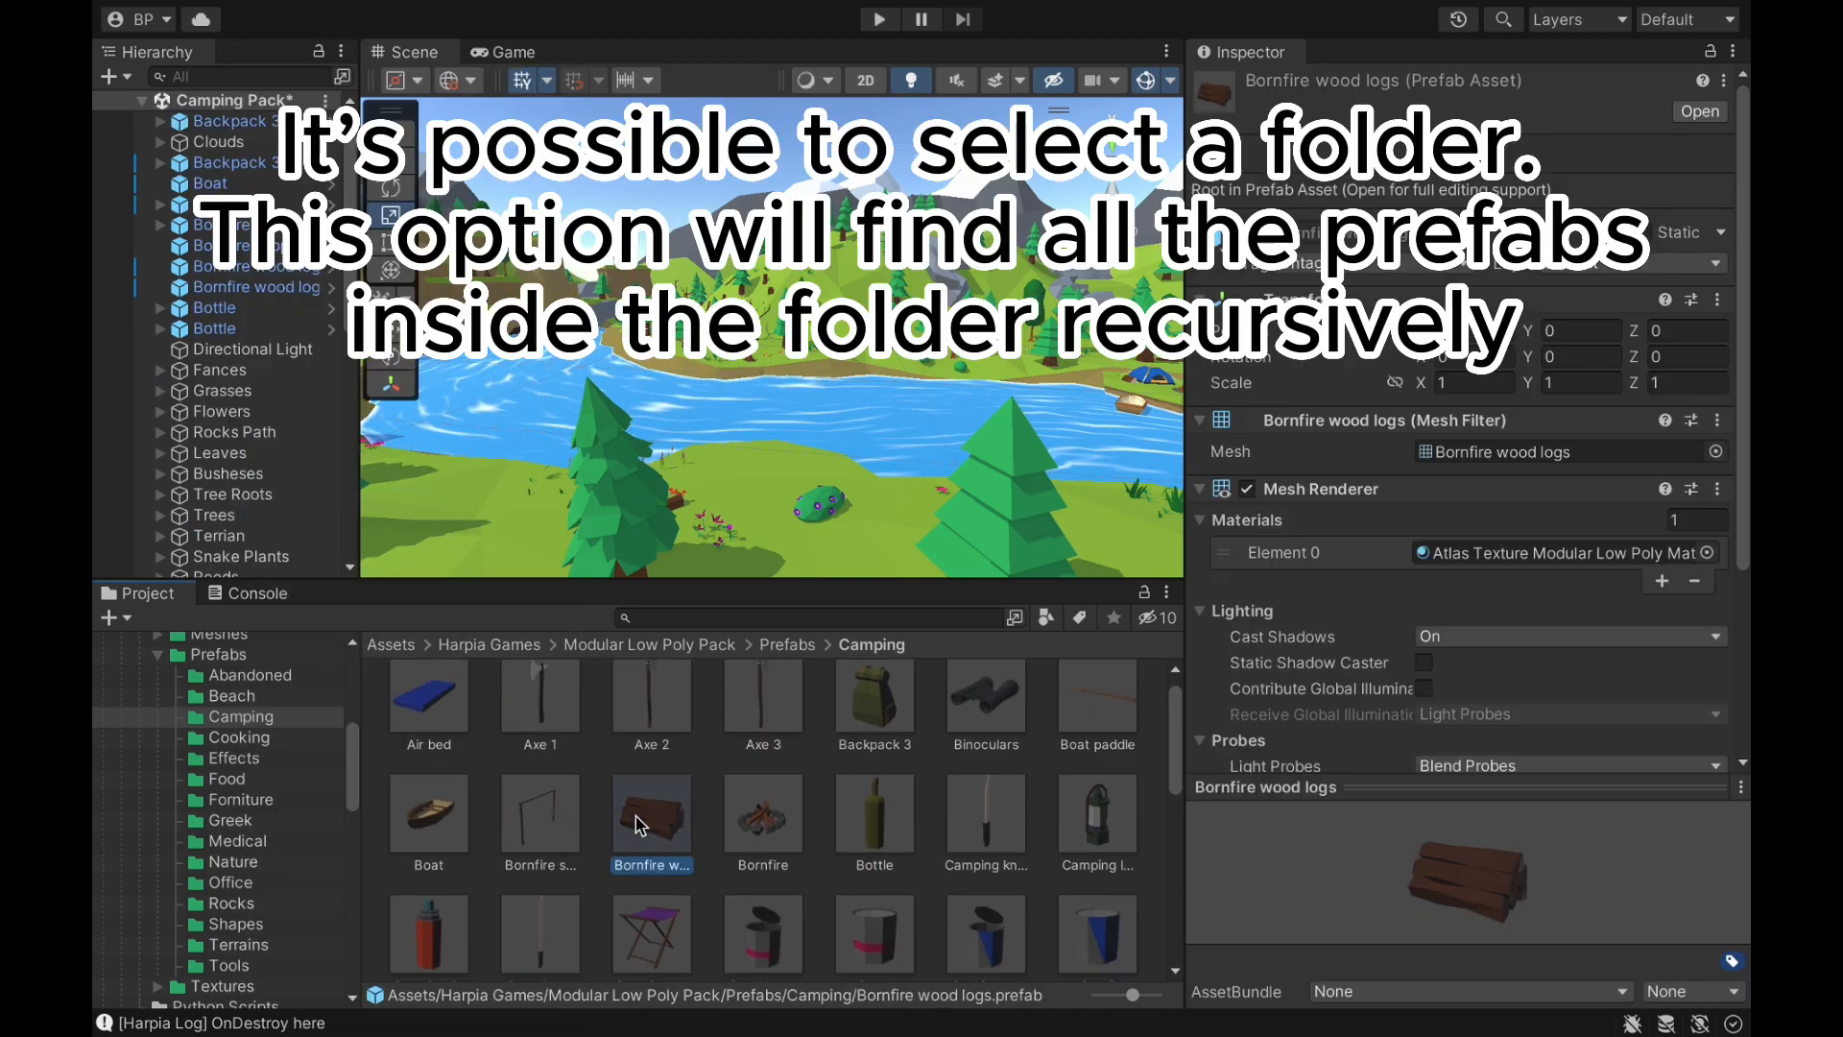
Step: Run Icon Creator > Create Icons - Selected Objects on the 13 chosen camping prefabs
{"action": "right_click", "coordinate": [651, 824]}
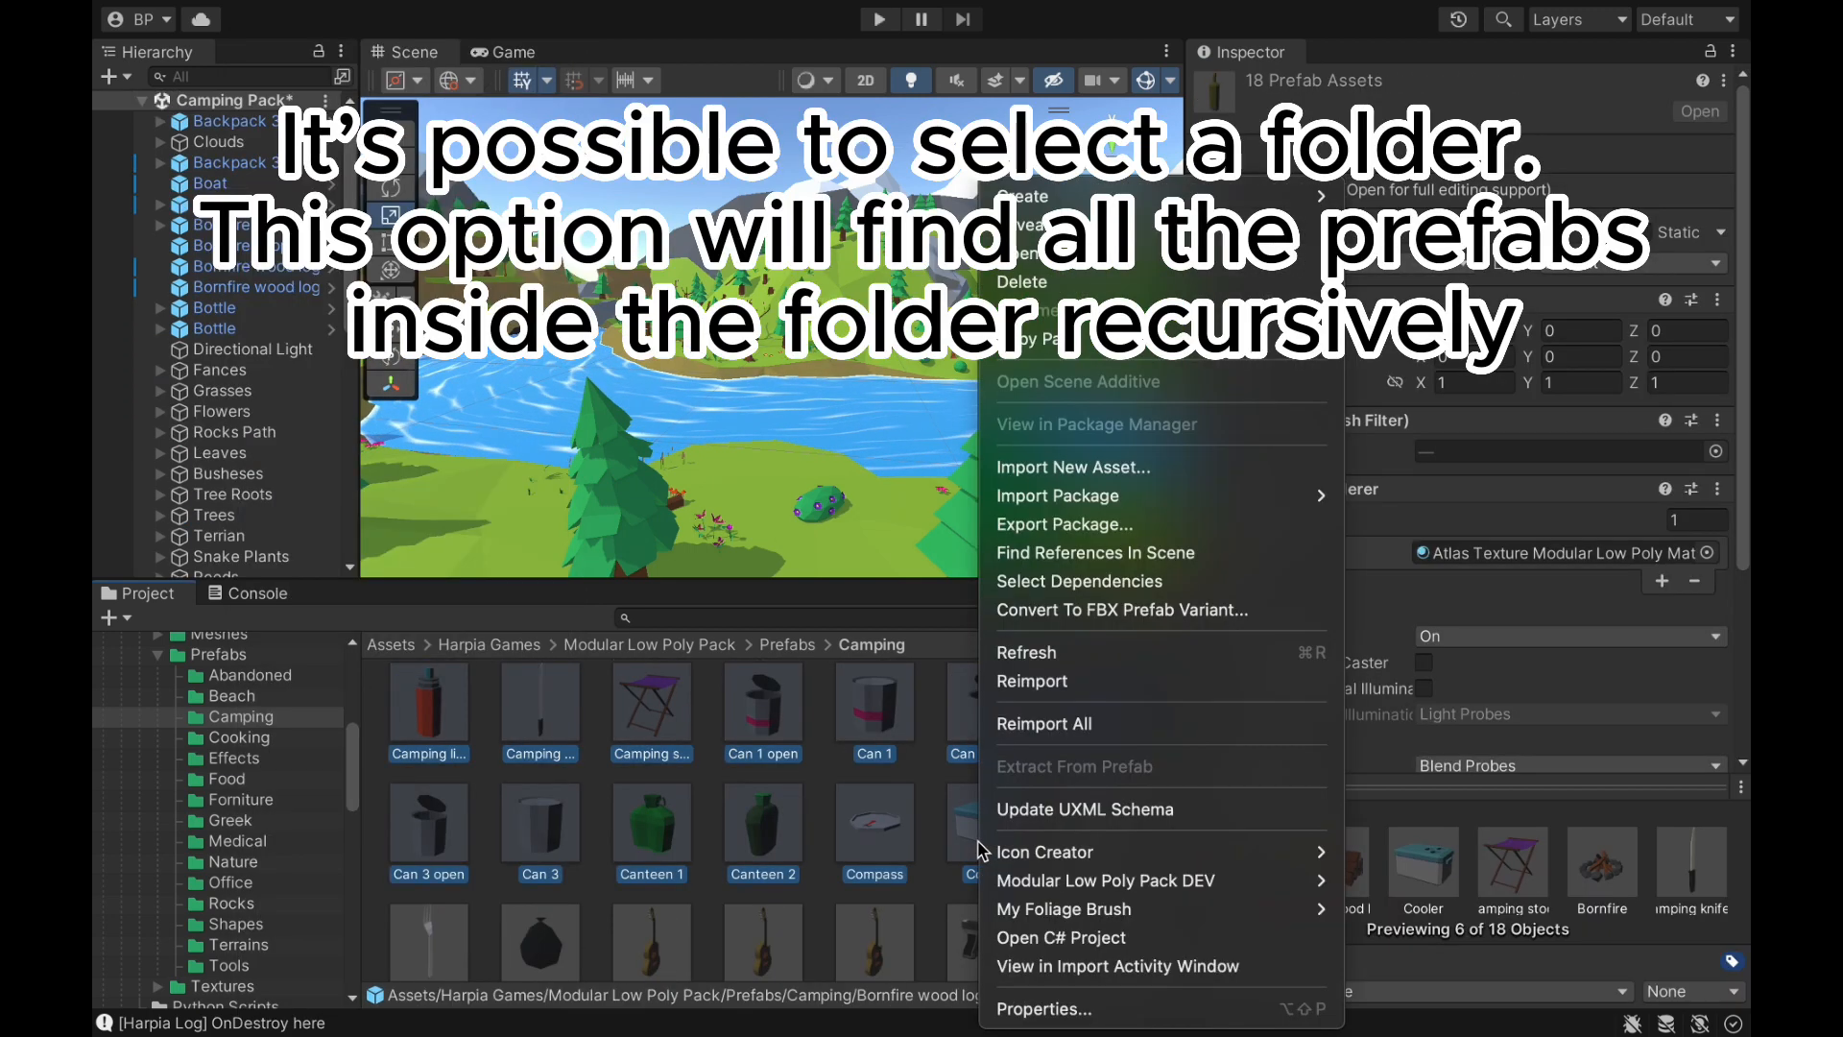
{"action": "mouse_move", "coordinate": [1045, 851]}
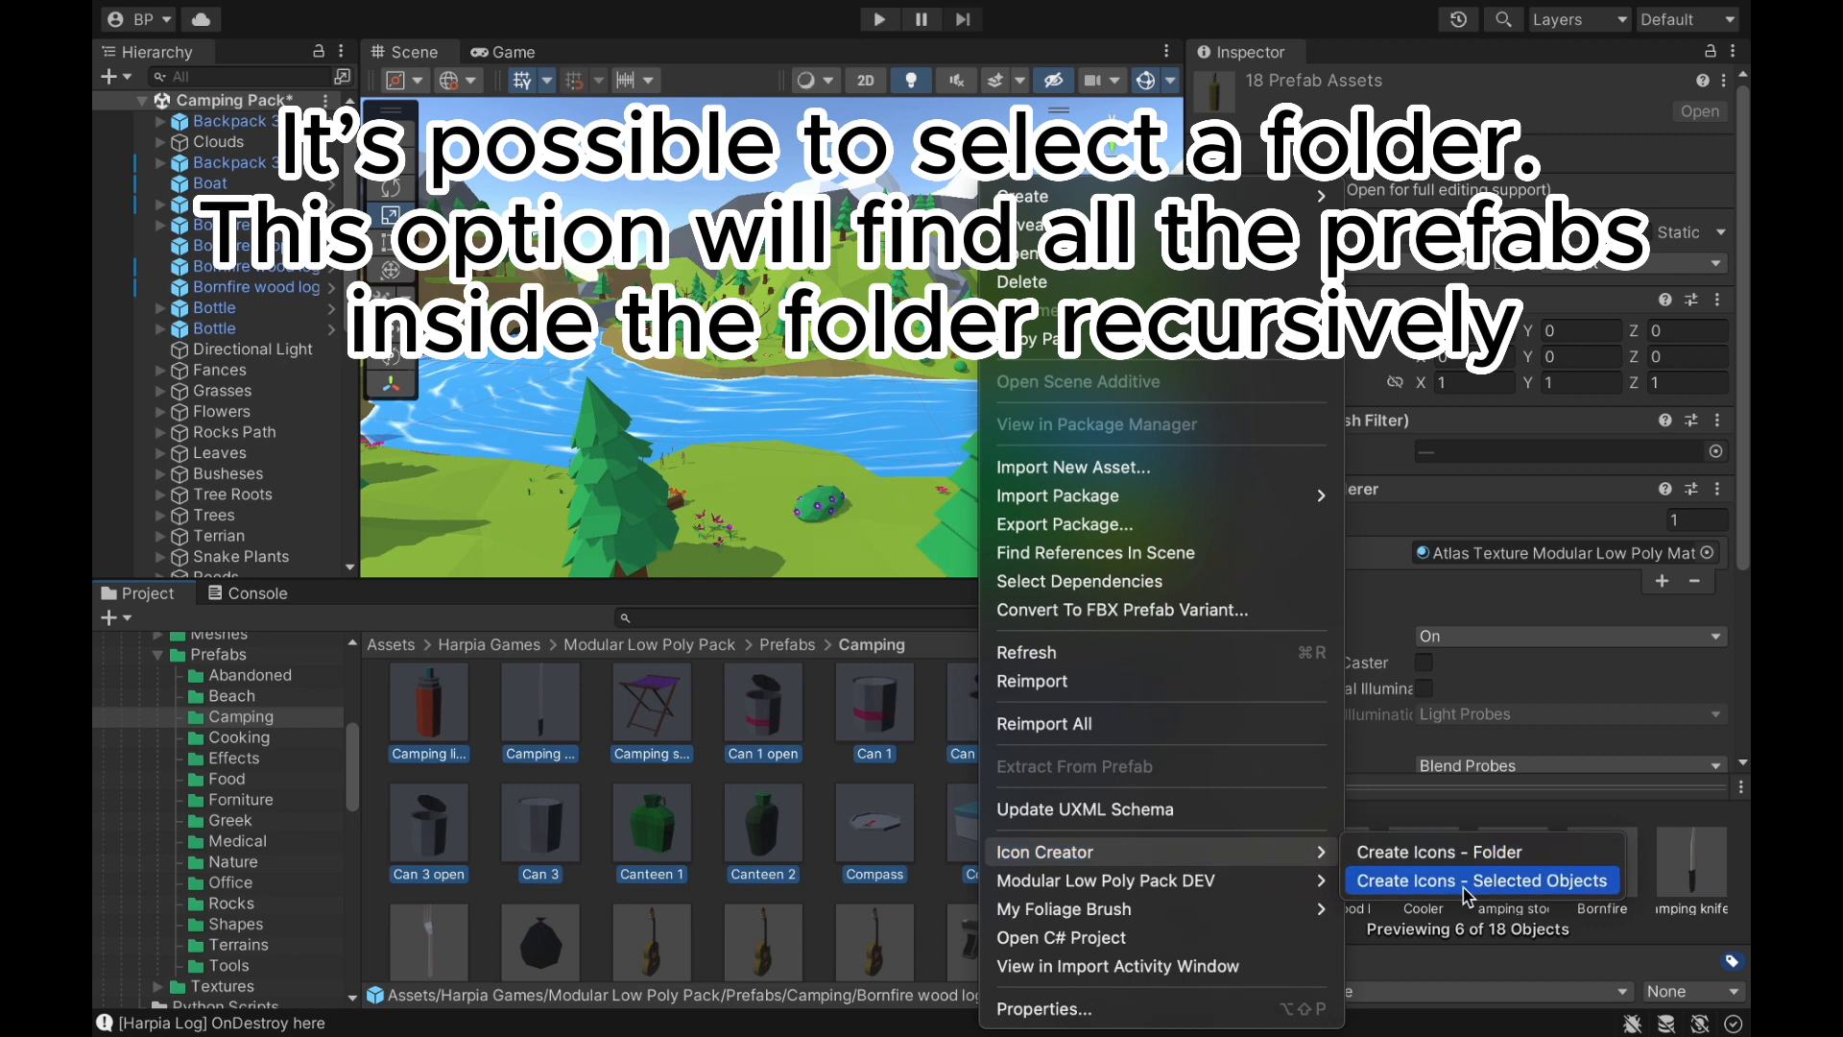
{"action": "left_click", "coordinate": [1480, 879]}
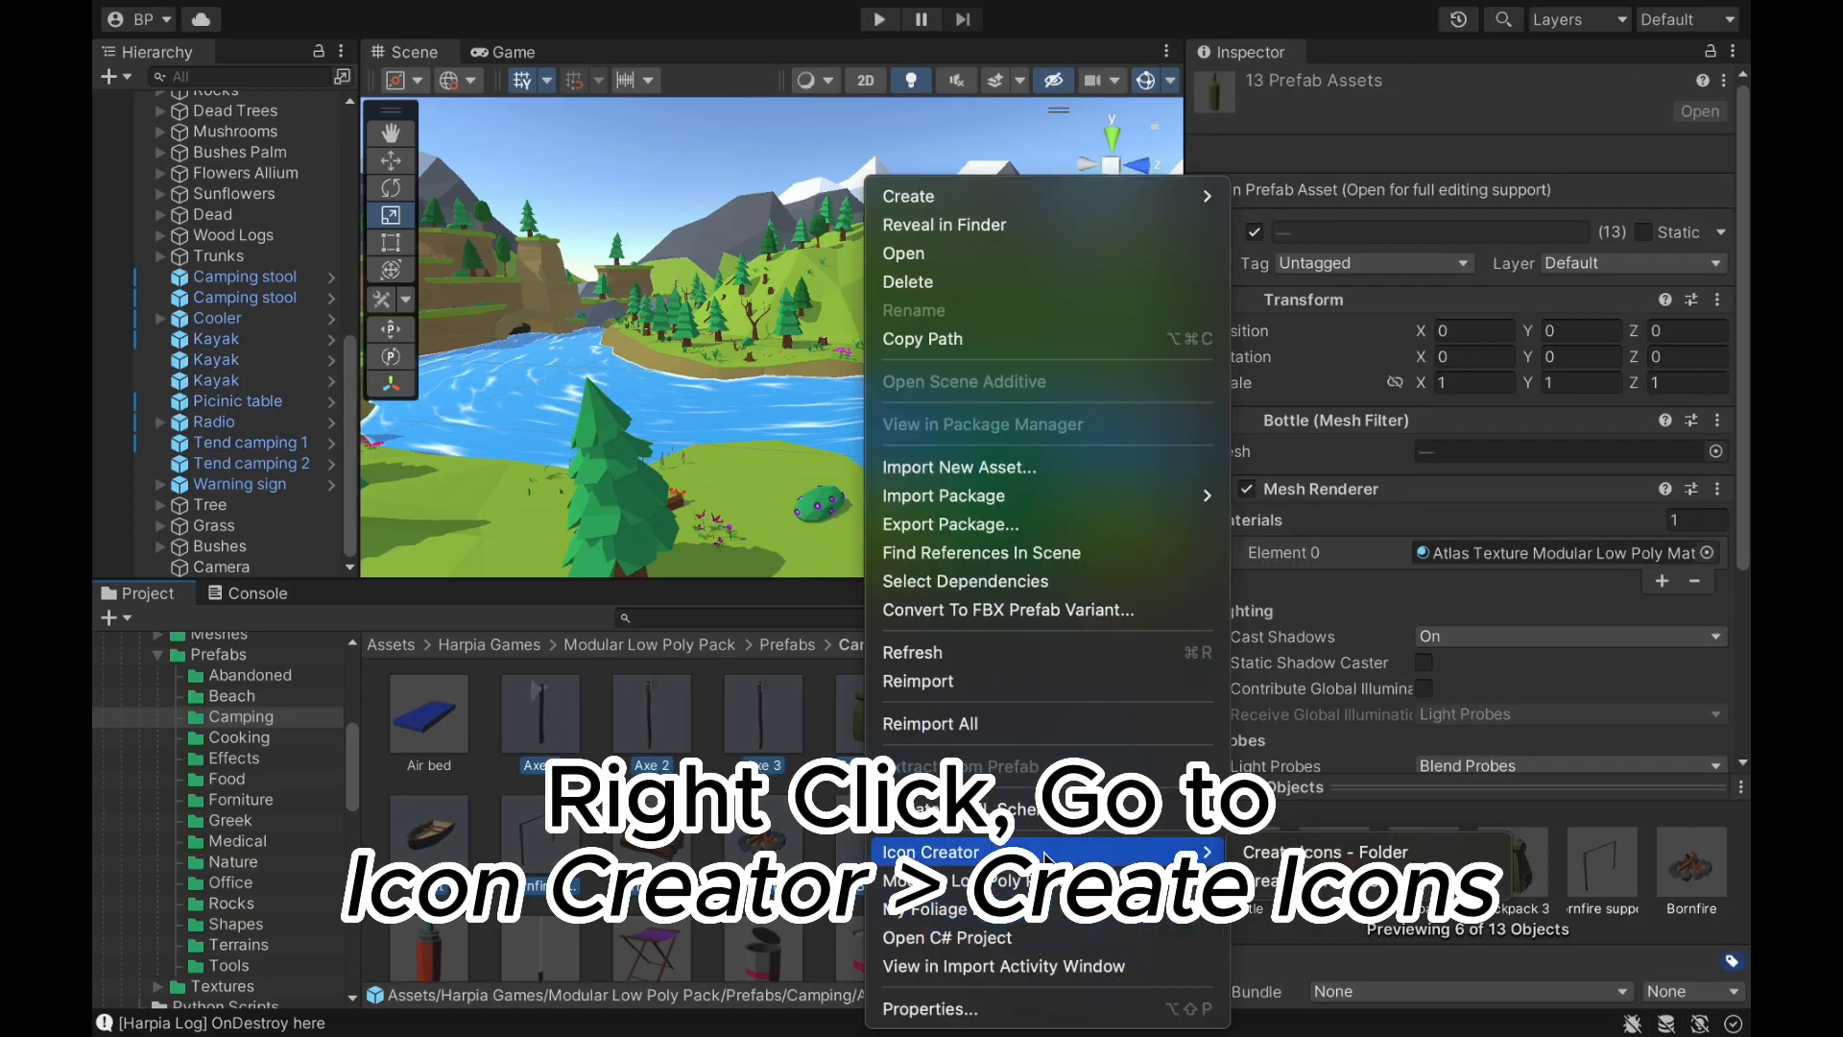
{"action": "left_click", "coordinate": [929, 852]}
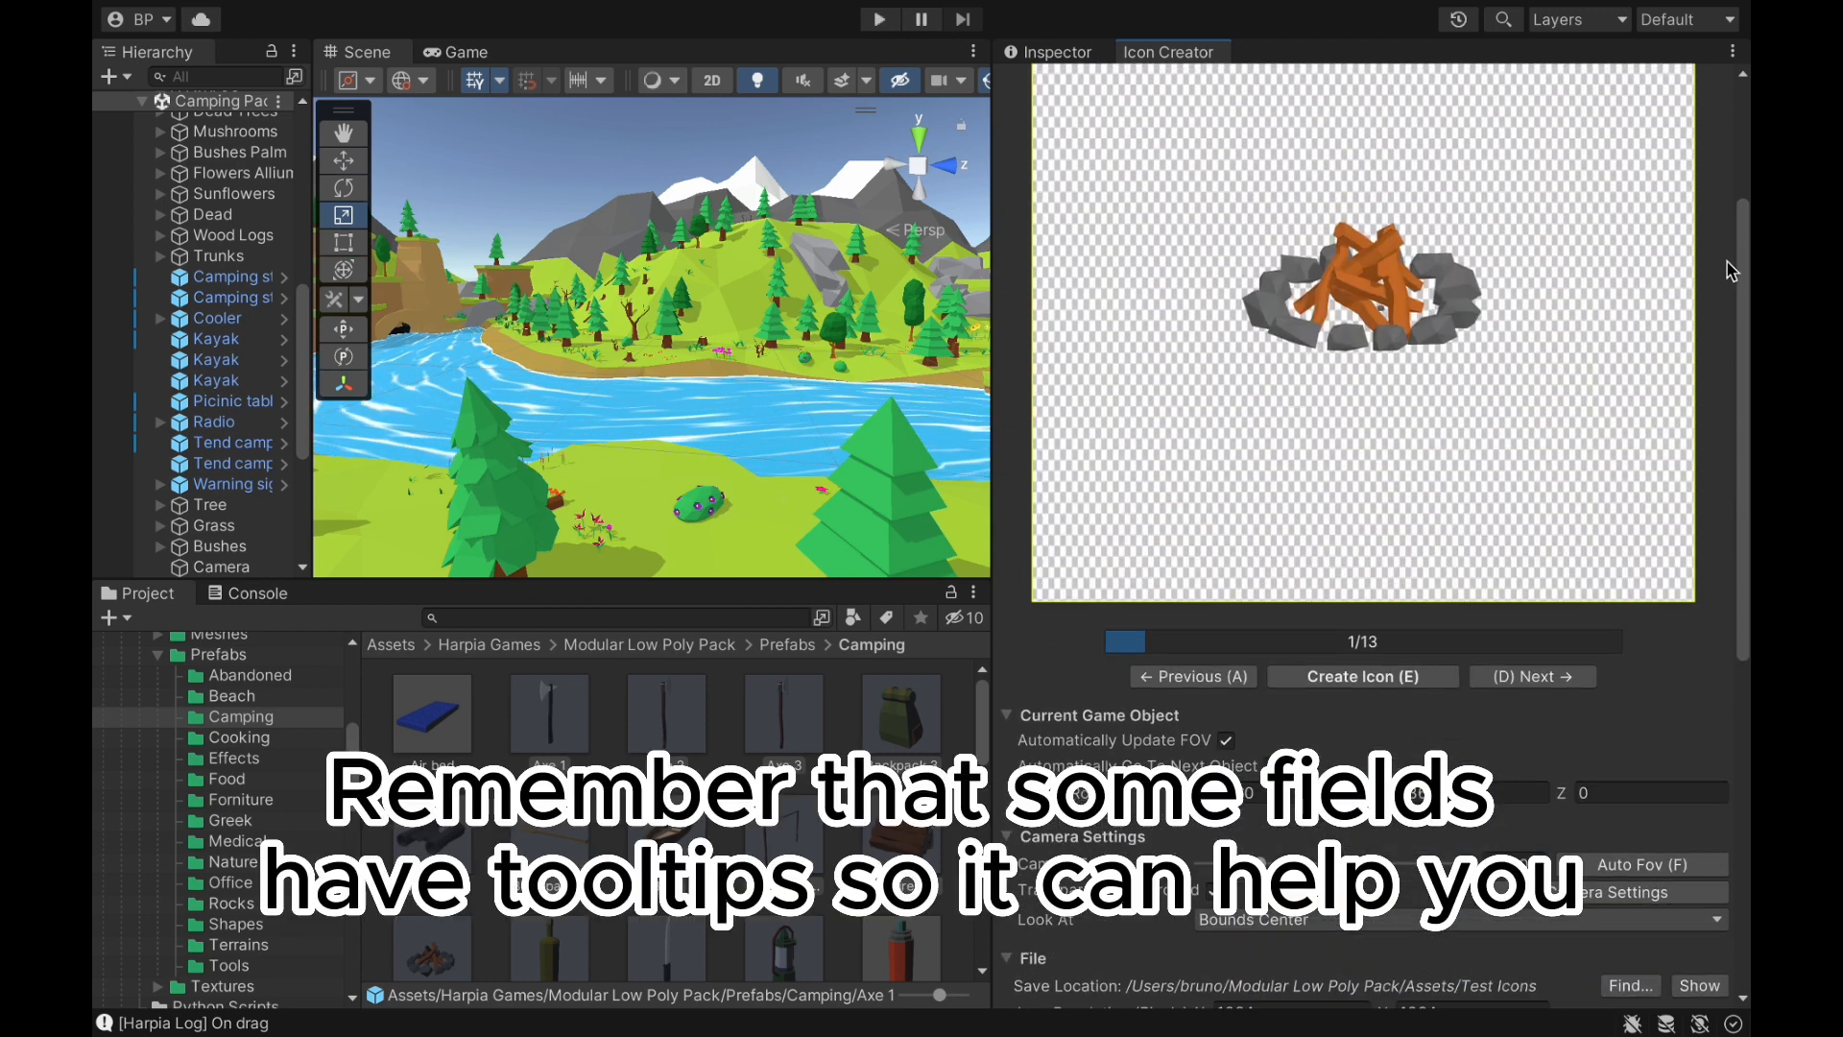
Step: Focus the Icon Creator window showing the bonfire as object 1 of 13
{"action": "left_click", "coordinate": [1079, 152]}
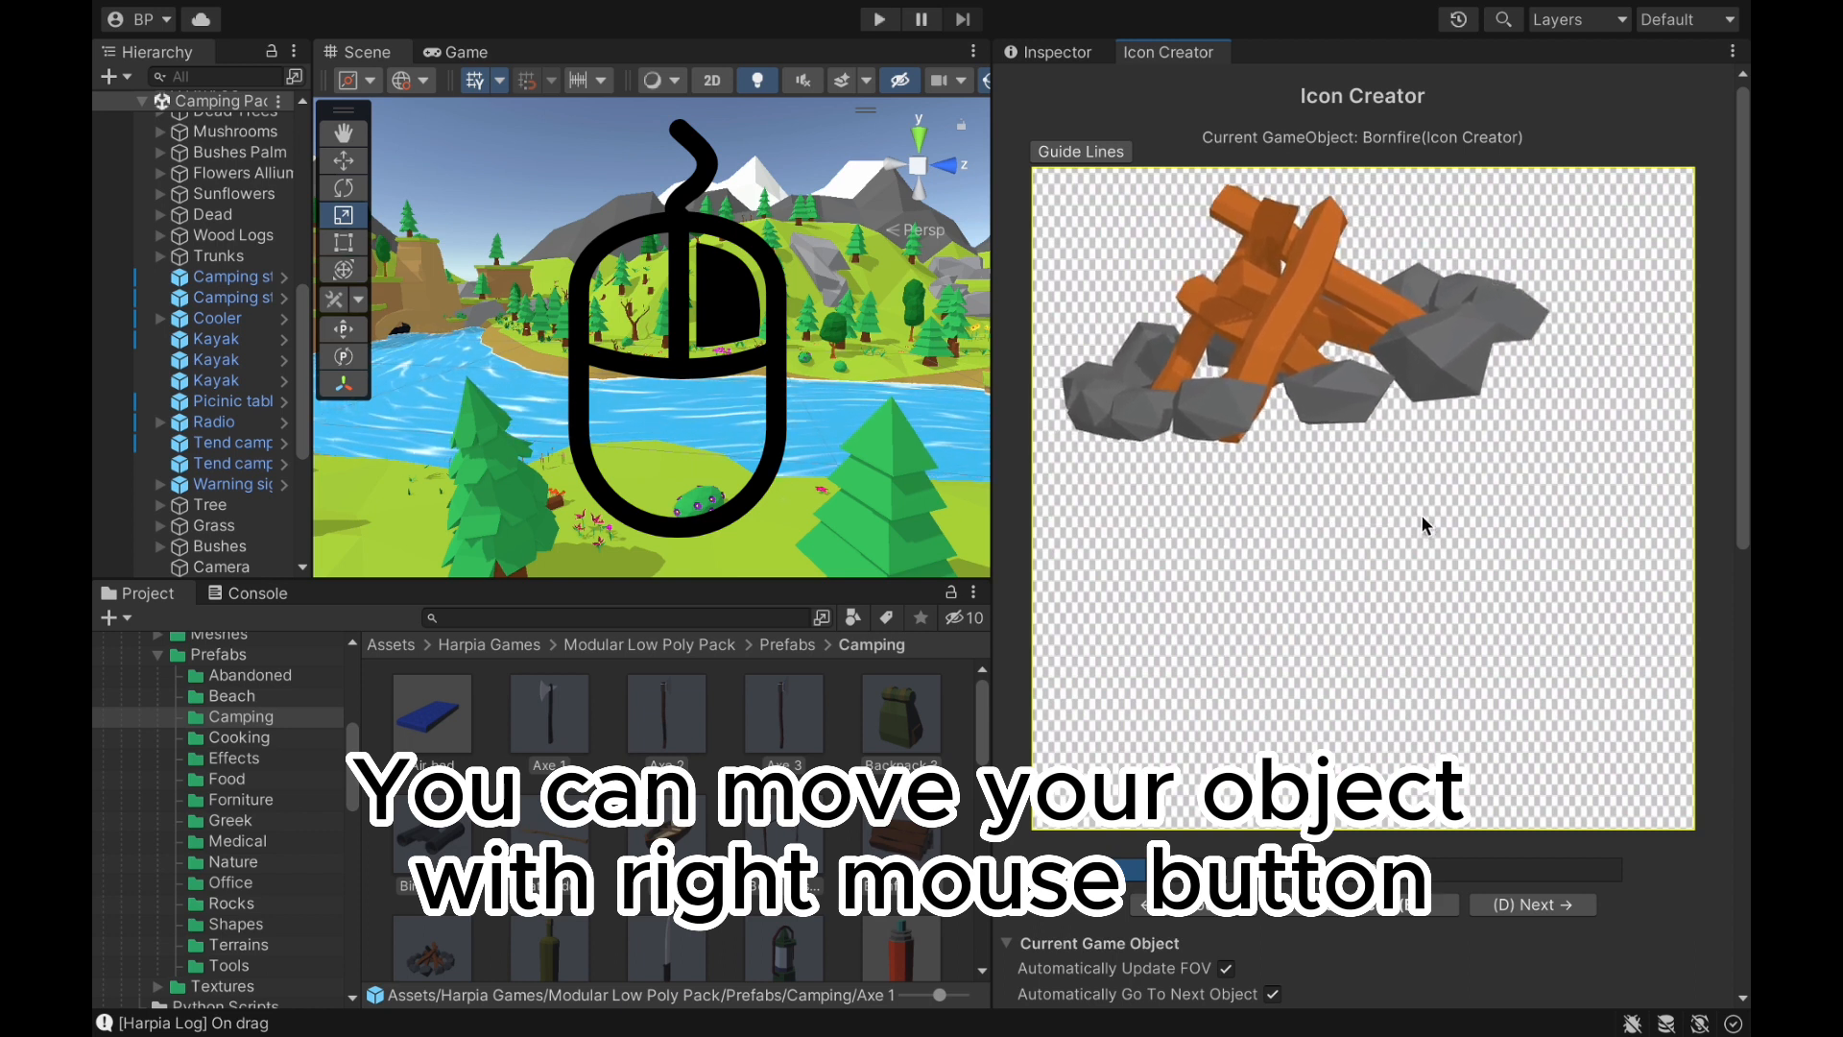
Step: Zoom the bonfire to fill the frame and save its icon, advancing to Axe 3
{"action": "scroll", "scroll_direction": "down", "scroll_amount": 3}
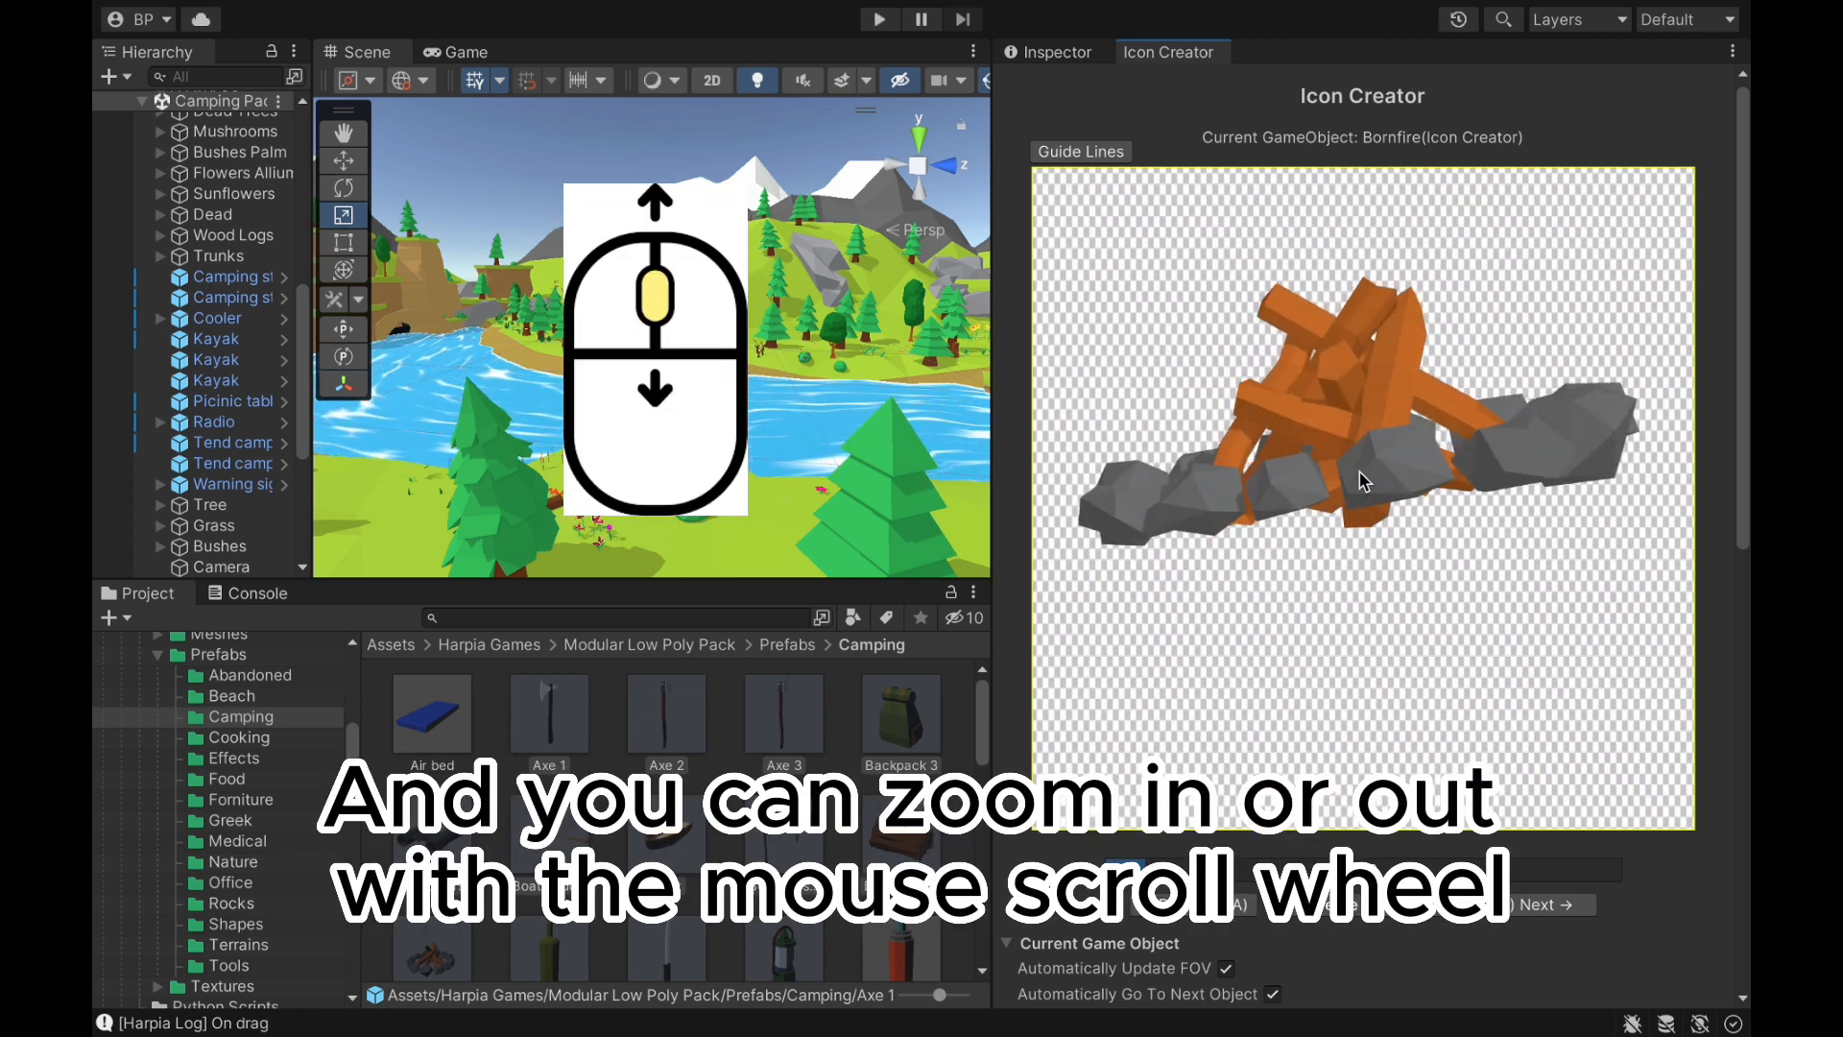
{"action": "left_click", "coordinate": [1361, 904]}
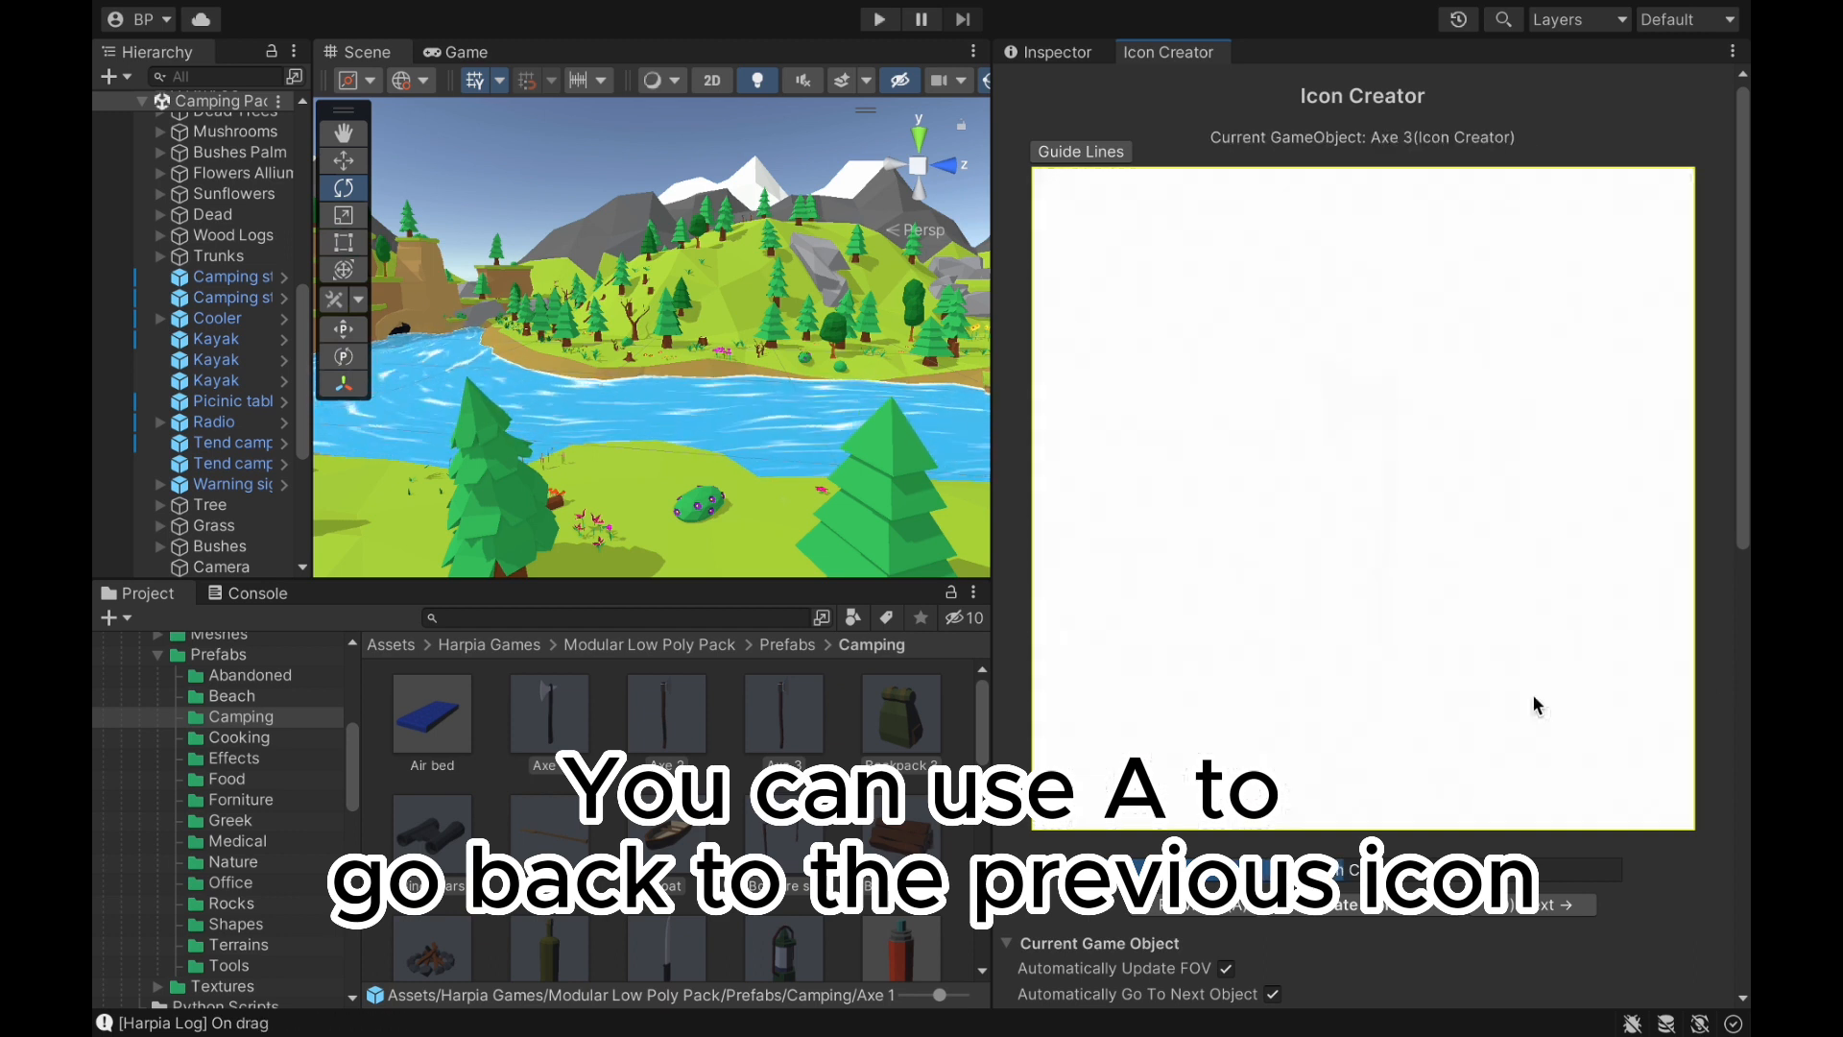
Step: Go back to Axe 2 and save its icon
{"action": "key", "text": "d"}
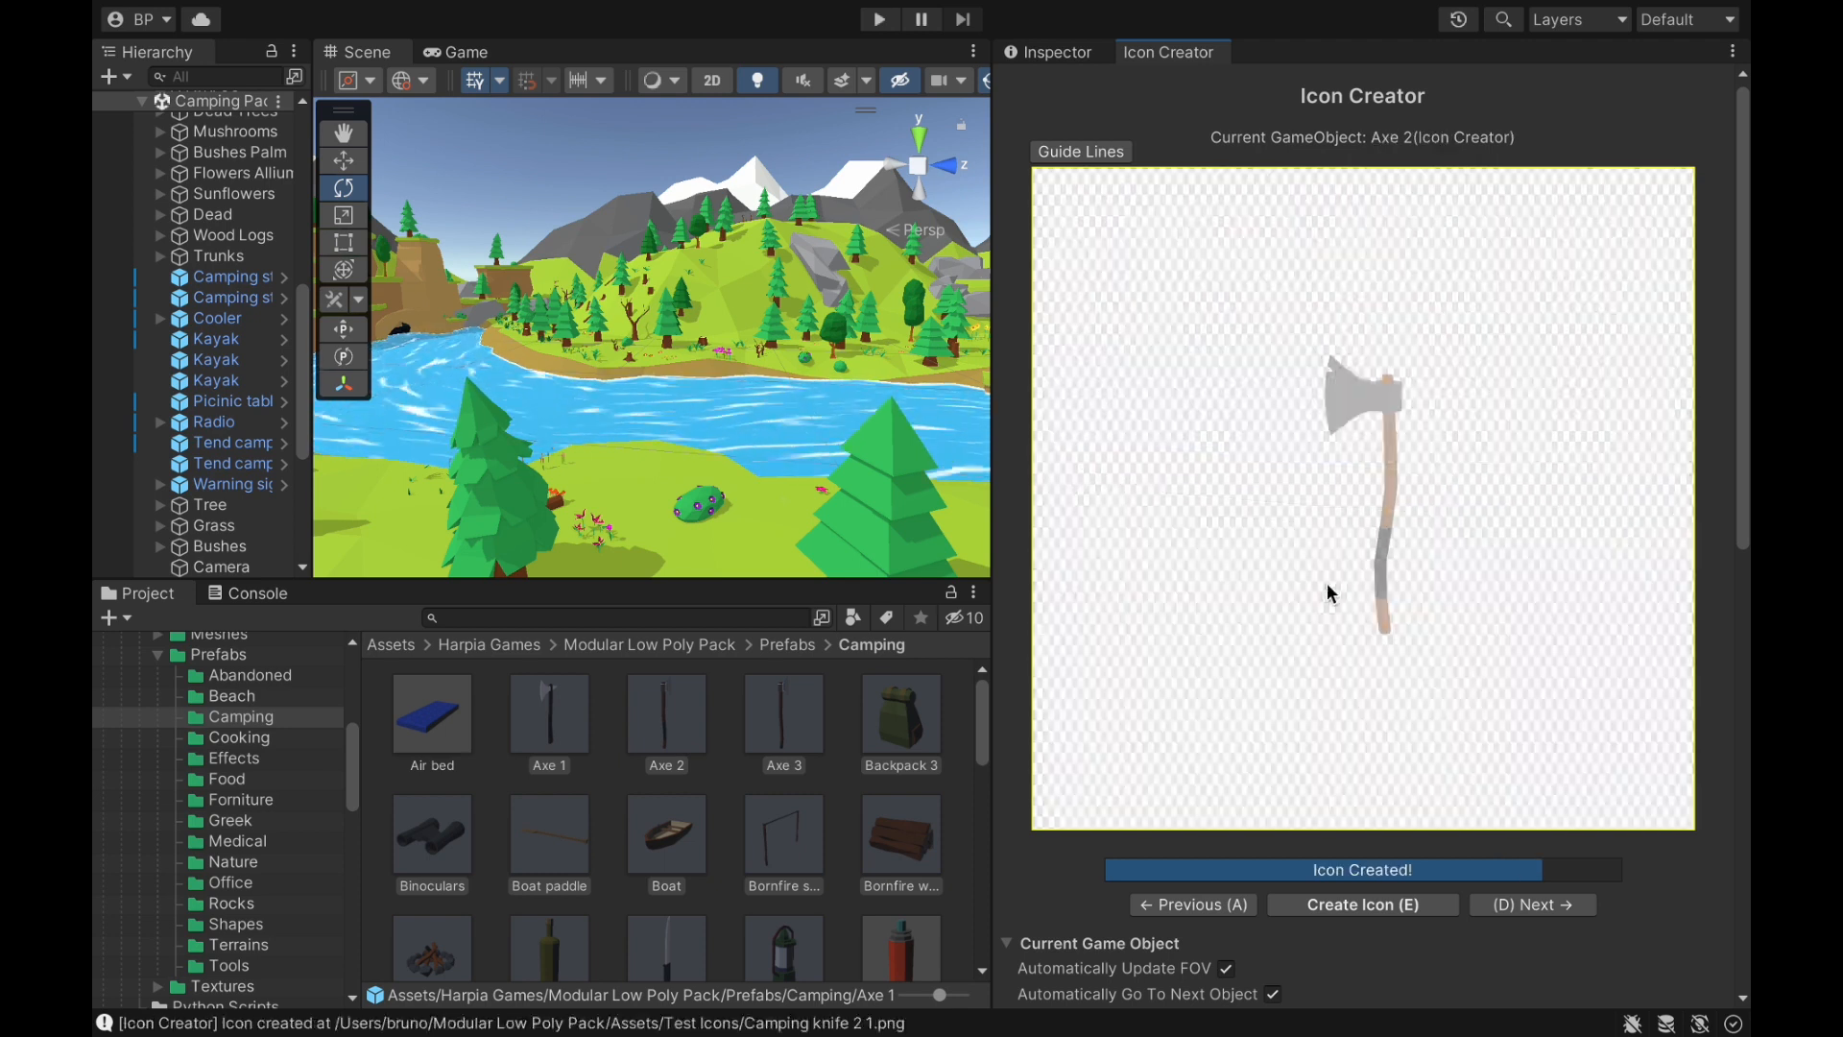
{"action": "left_click", "coordinate": [1190, 904]}
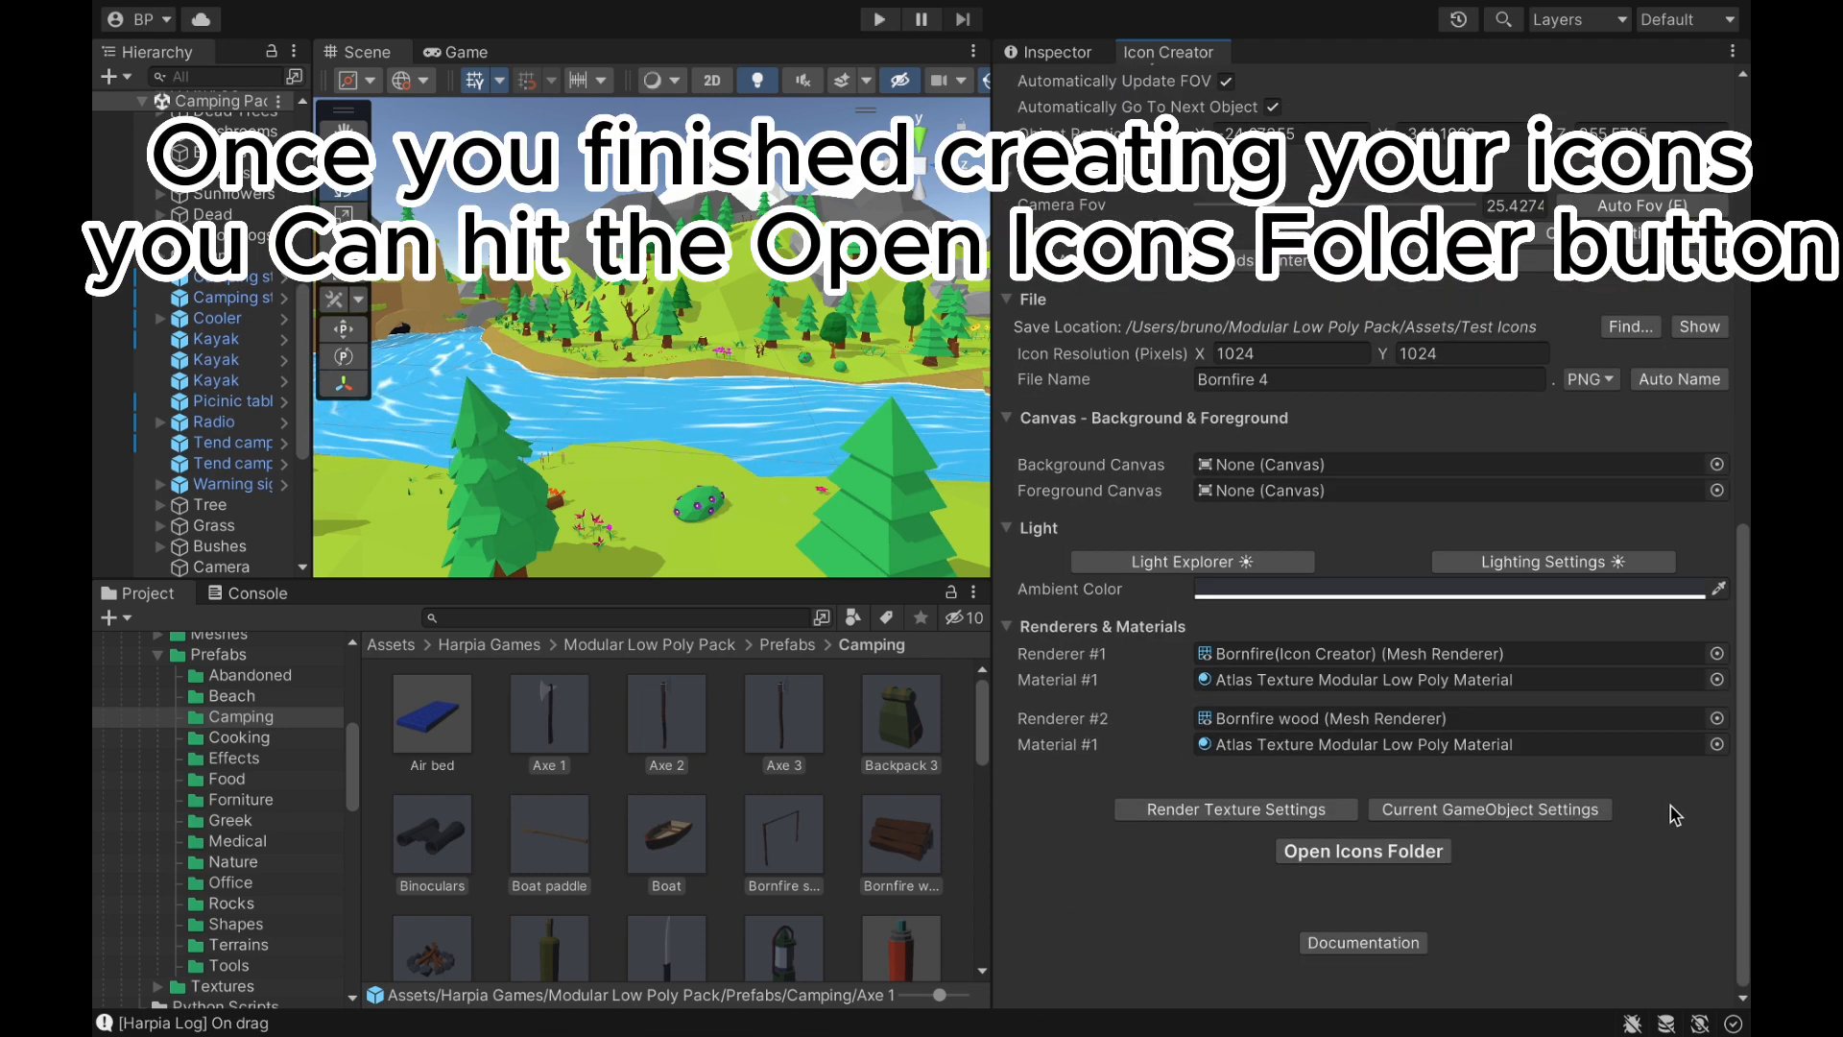
Step: Reveal the generated PNG icons in the Test Icons folder in Finder
{"action": "left_click", "coordinate": [1363, 851]}
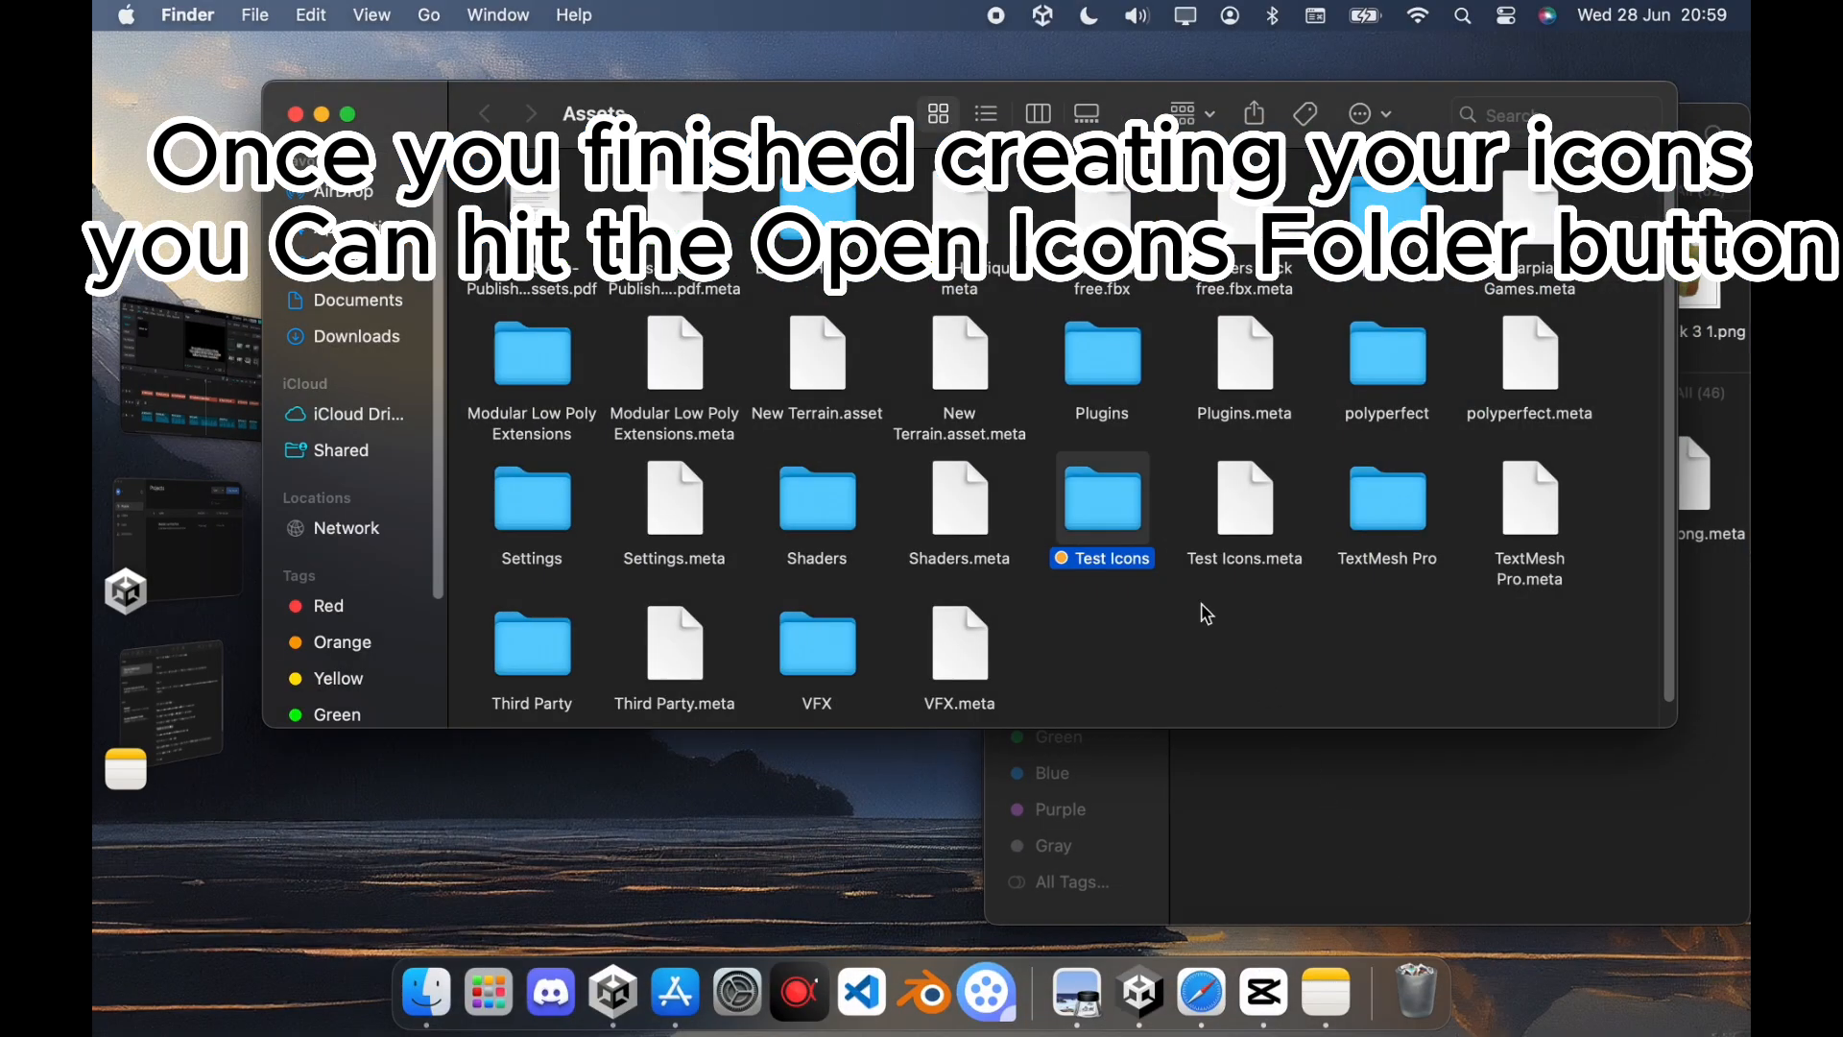
{"action": "double_click", "coordinate": [1102, 489]}
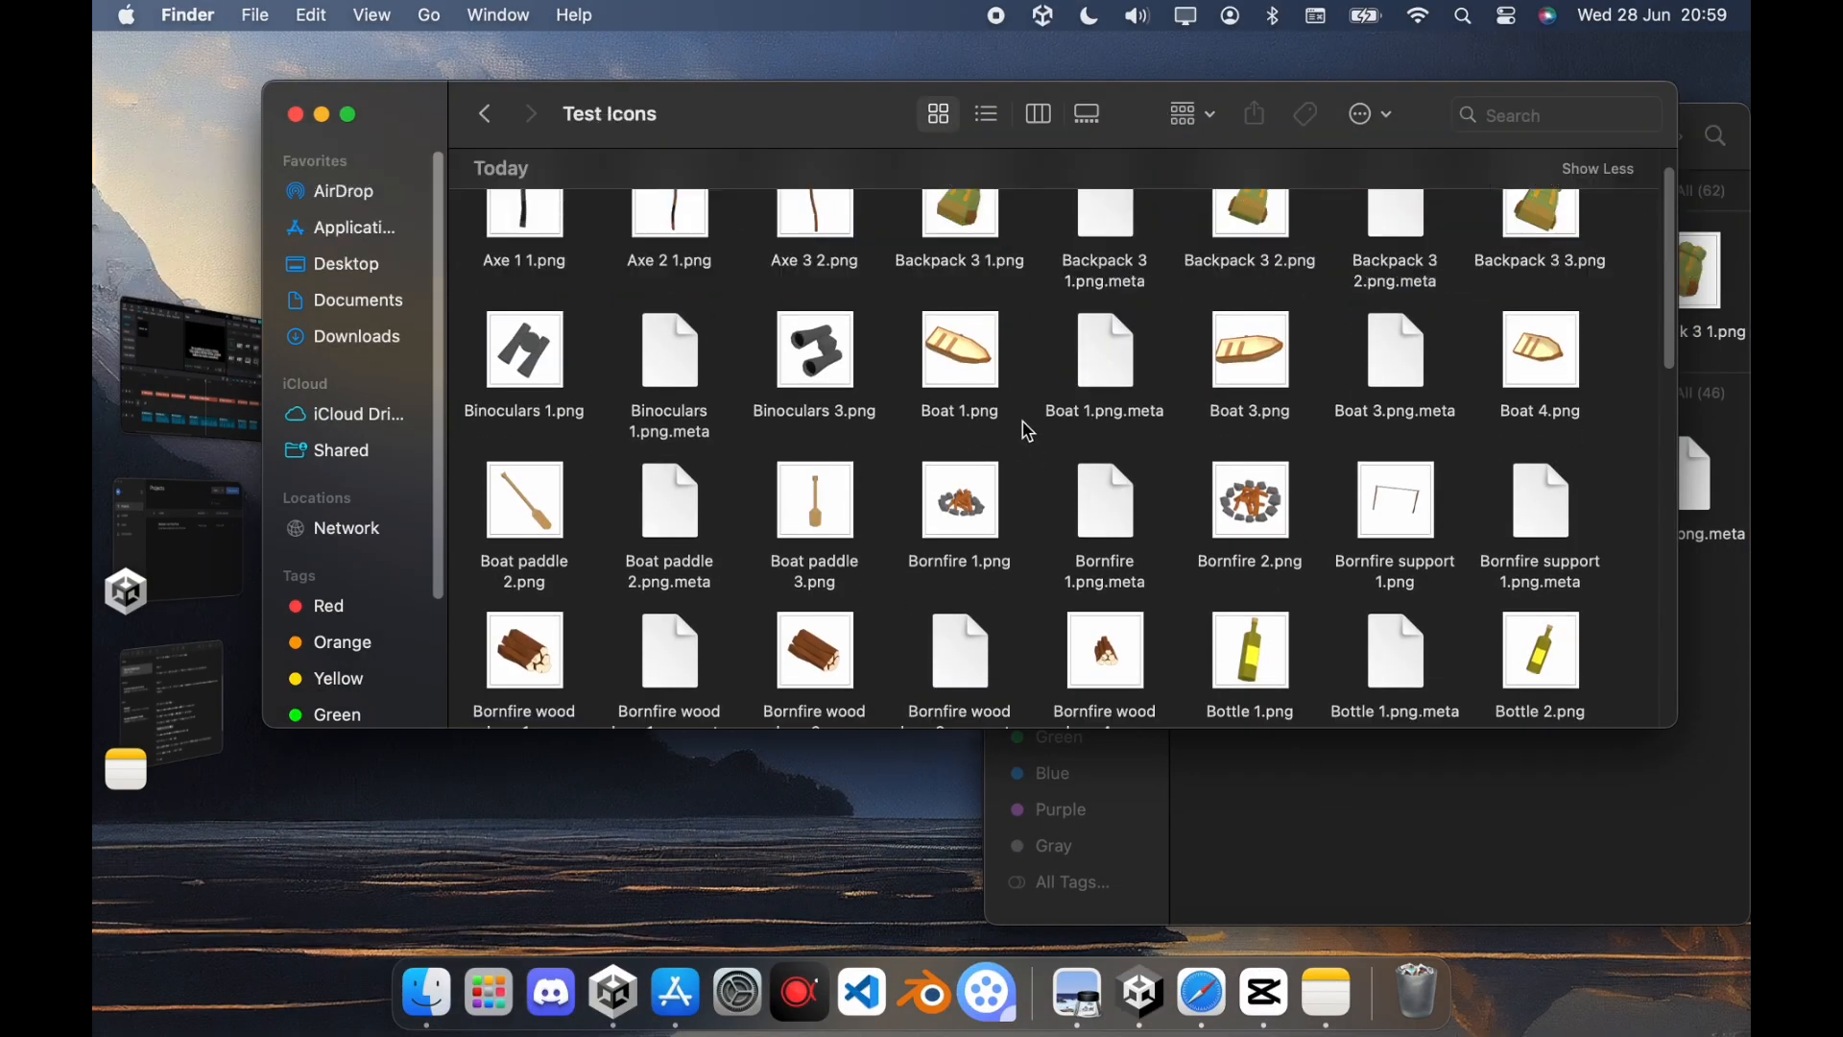